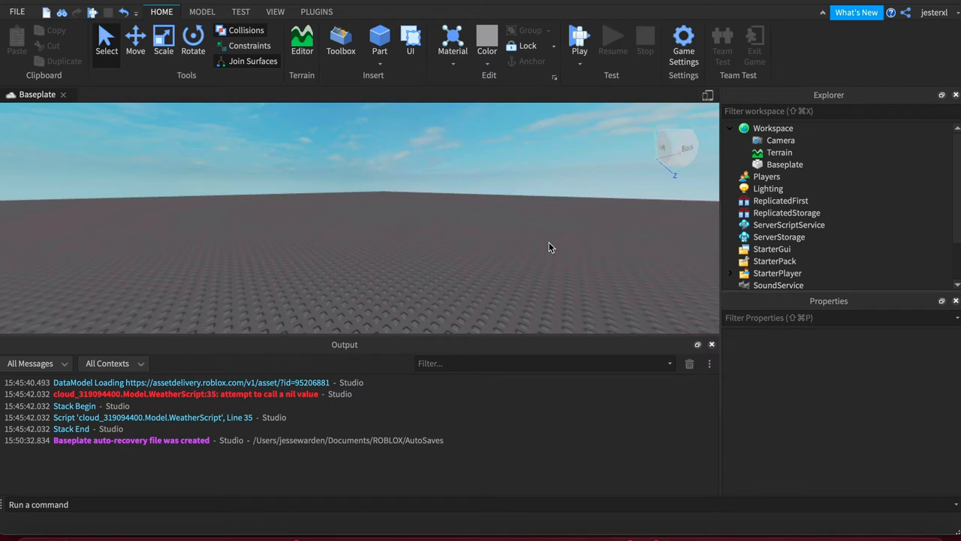
Insert a Block part from the Part shape list onto the baseplate.
left_click(379, 41)
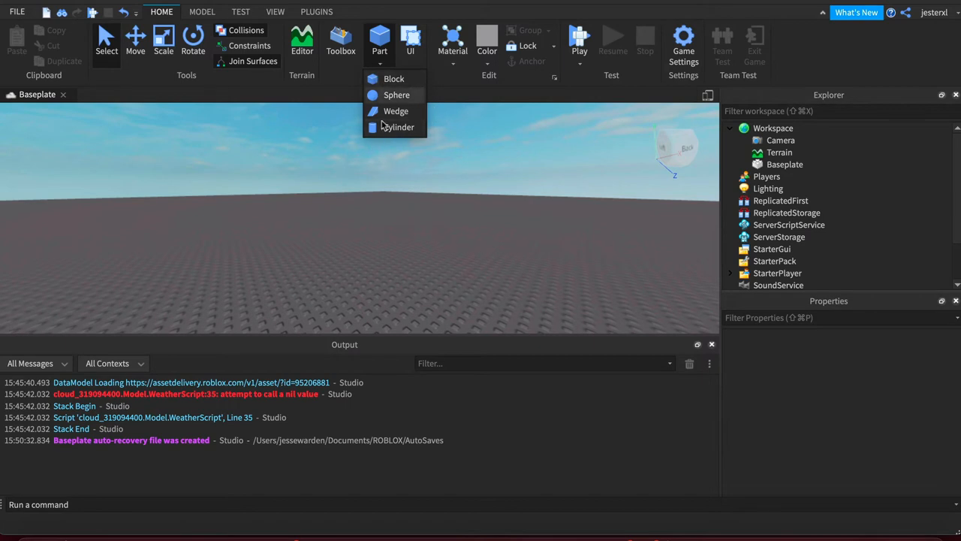
left_click(394, 78)
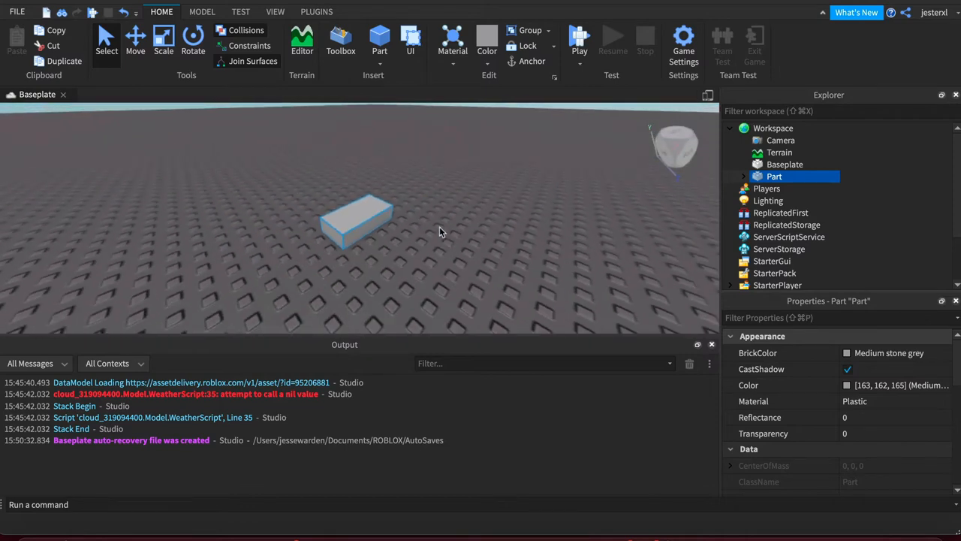
Colour the block sea green, give it the Grass material, and reselect it.
left_click(452, 41)
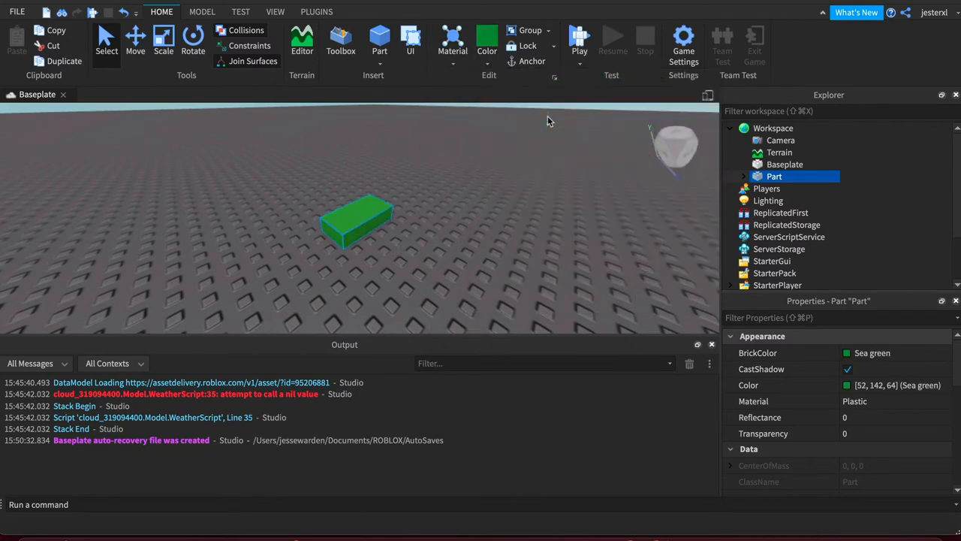
left_click(452, 43)
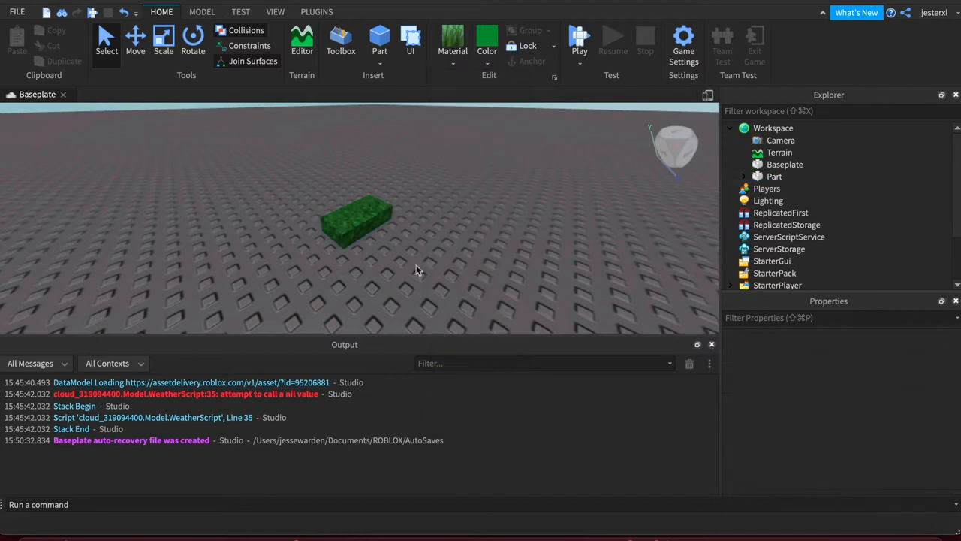
left_click(356, 221)
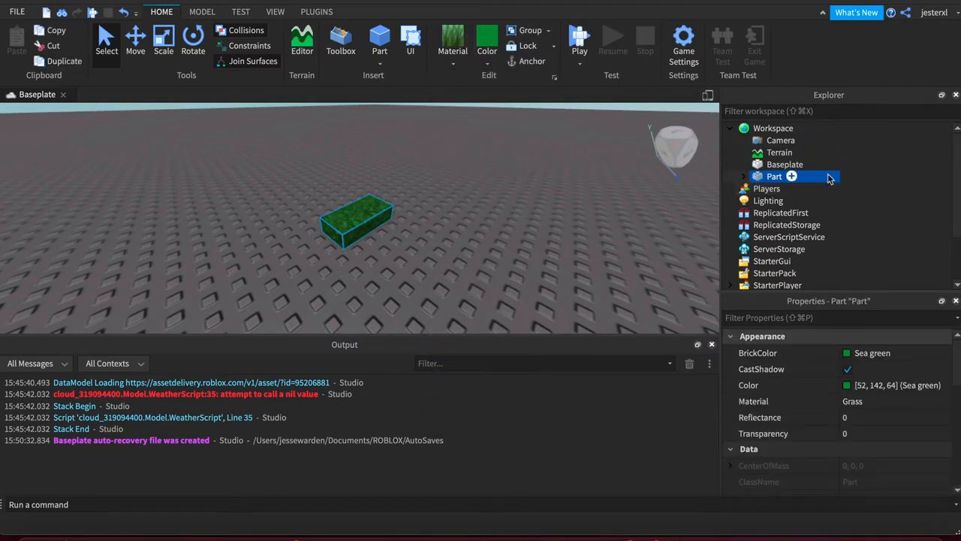
left_click(357, 225)
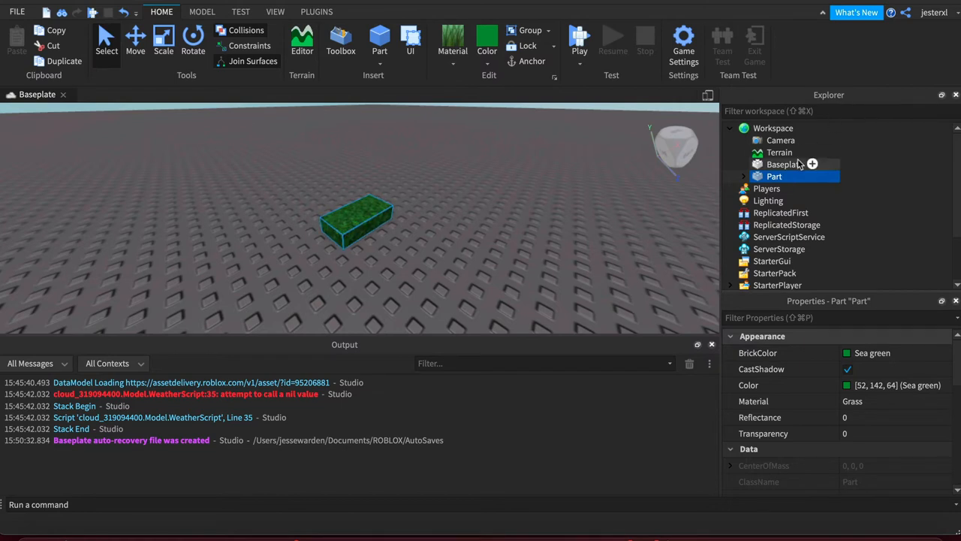
left_click(772, 128)
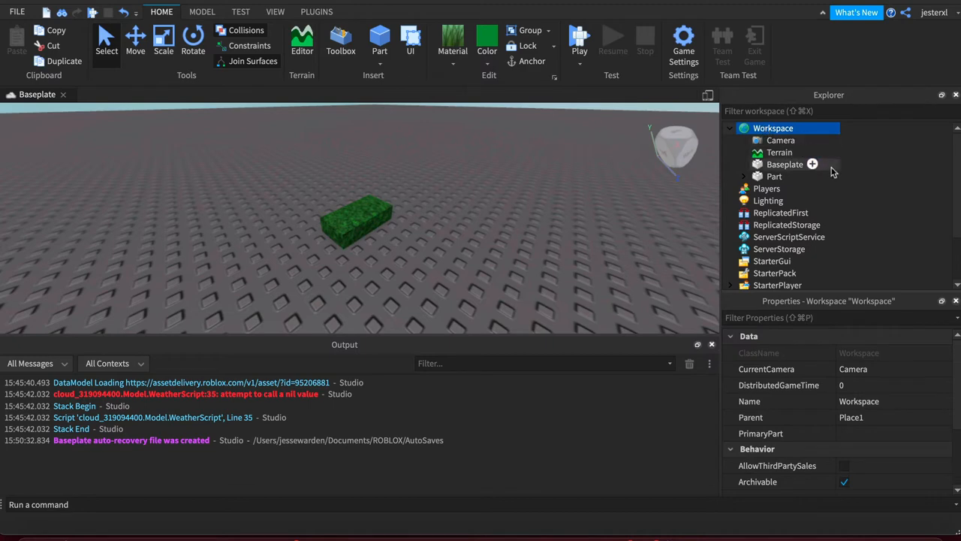
left_click(774, 176)
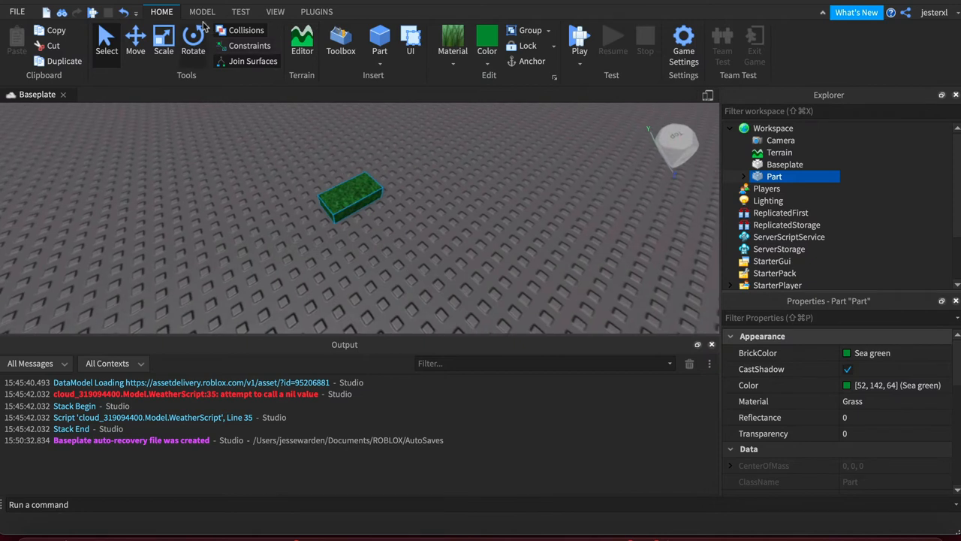
From the Model tab, drag the grass block around the baseplate and toggle move grid snapping.
left_click(202, 11)
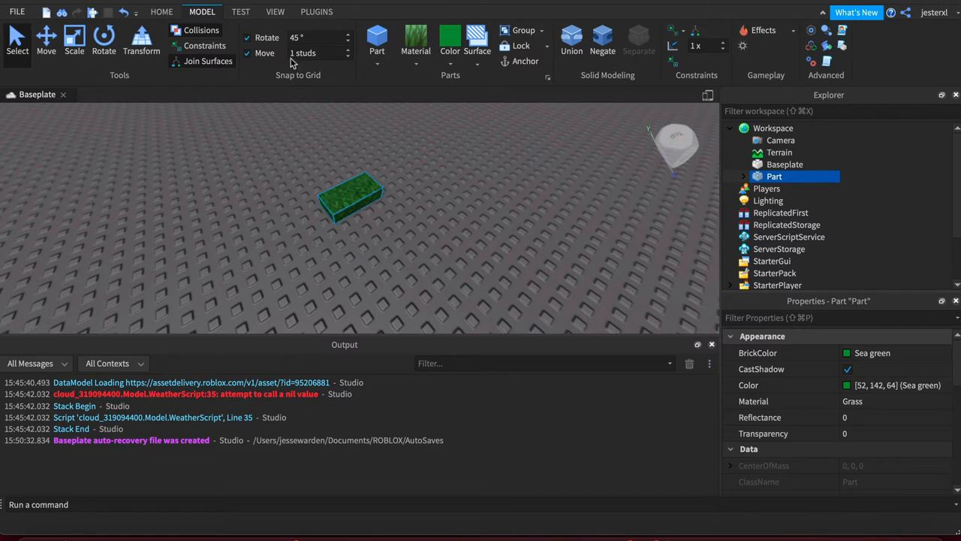
mouse_move(308, 52)
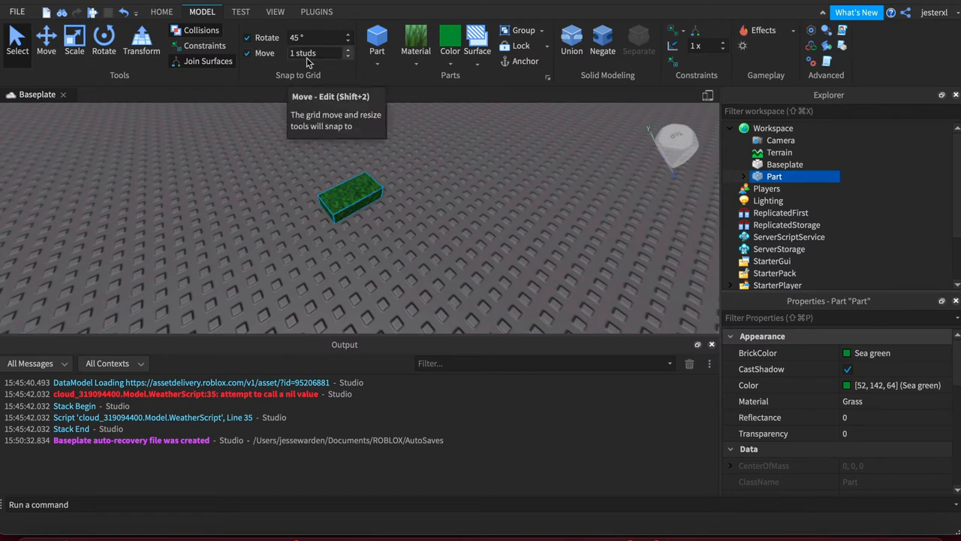
left_click_drag(349, 199, 263, 244)
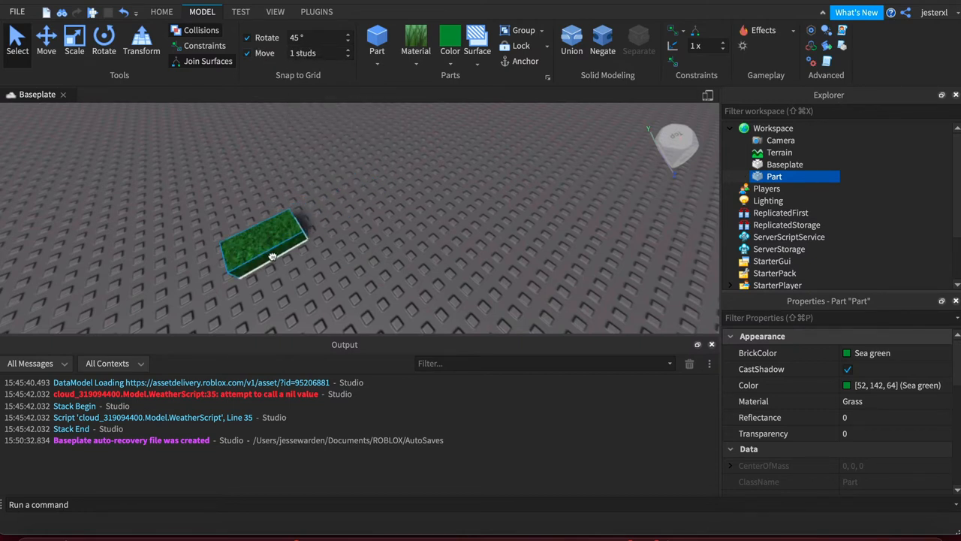
left_click_drag(263, 248, 330, 222)
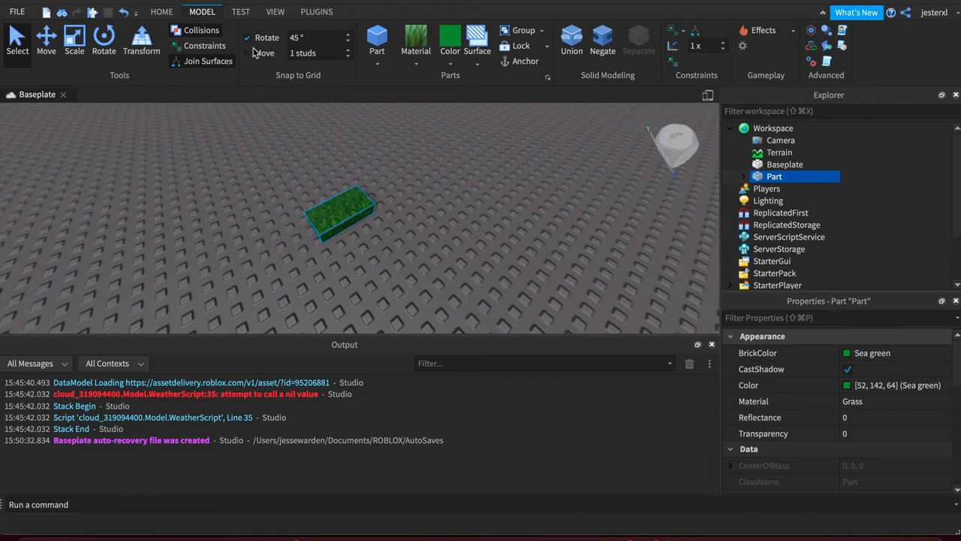
left_click(247, 52)
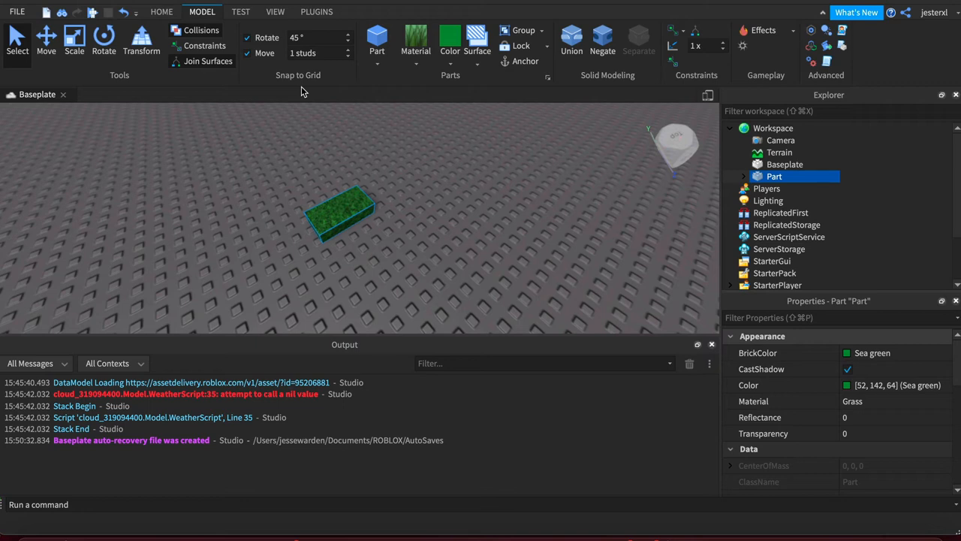
Duplicate the grass block and drag the copy flush end-to-end against the original.
left_click_drag(338, 218, 378, 220)
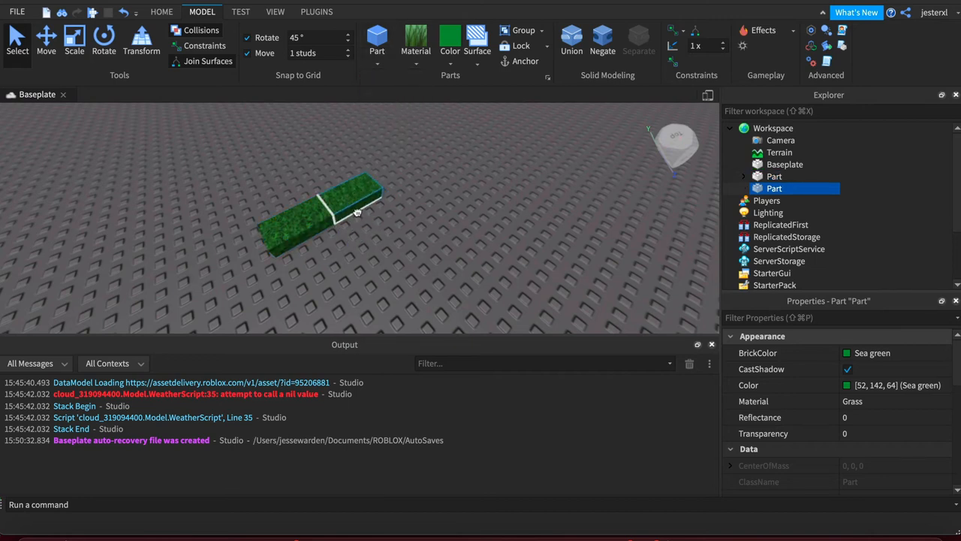
left_click(338, 210)
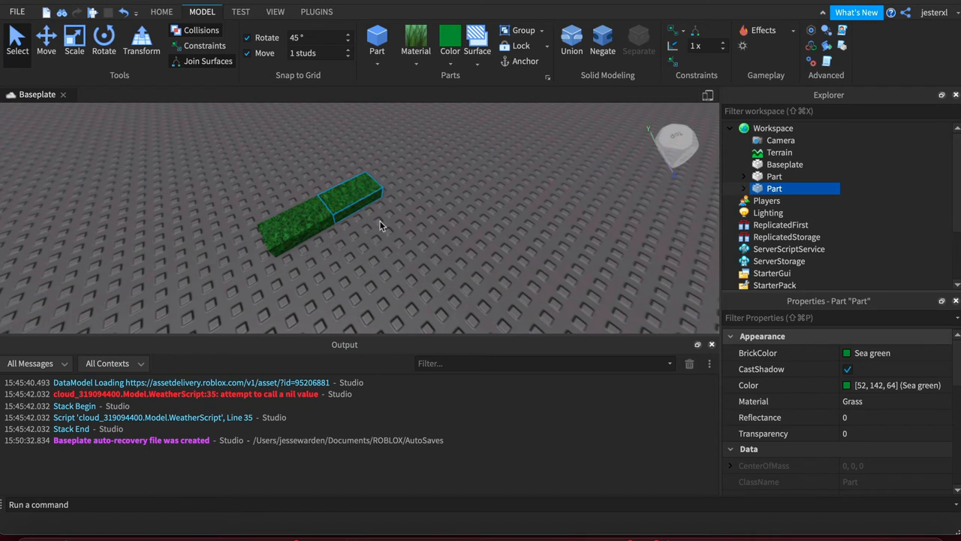
left_click_drag(331, 214, 387, 184)
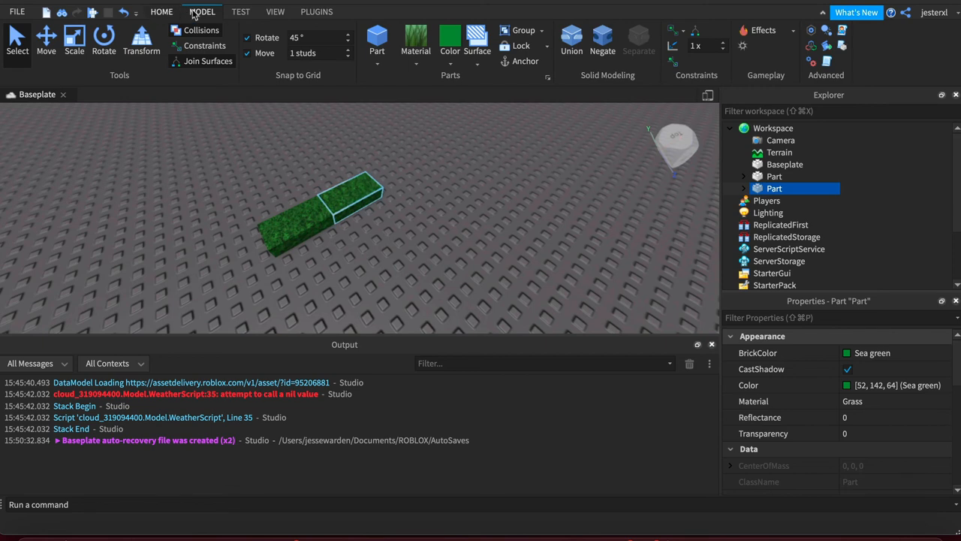
Start a Play Here test so the avatar spawns beside the grass blocks.
left_click(240, 11)
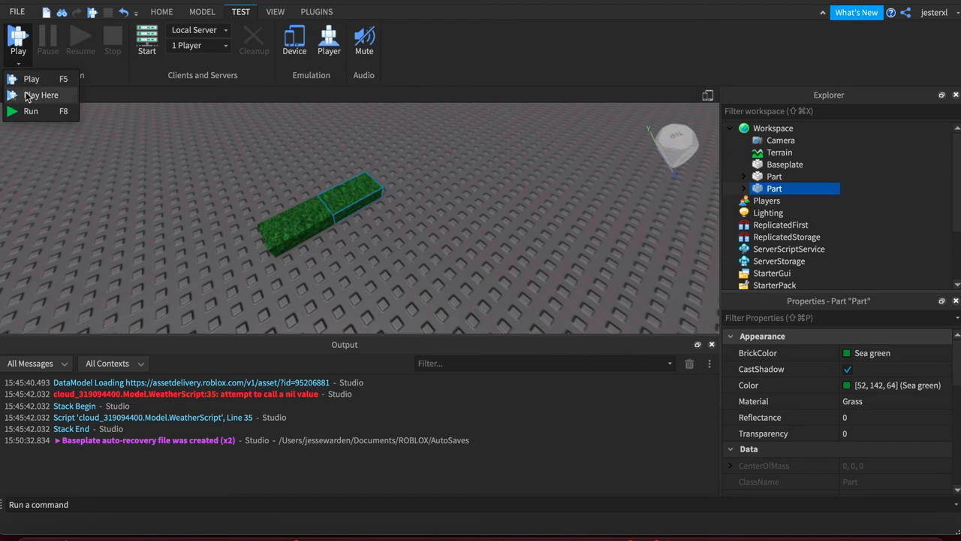
left_click(41, 95)
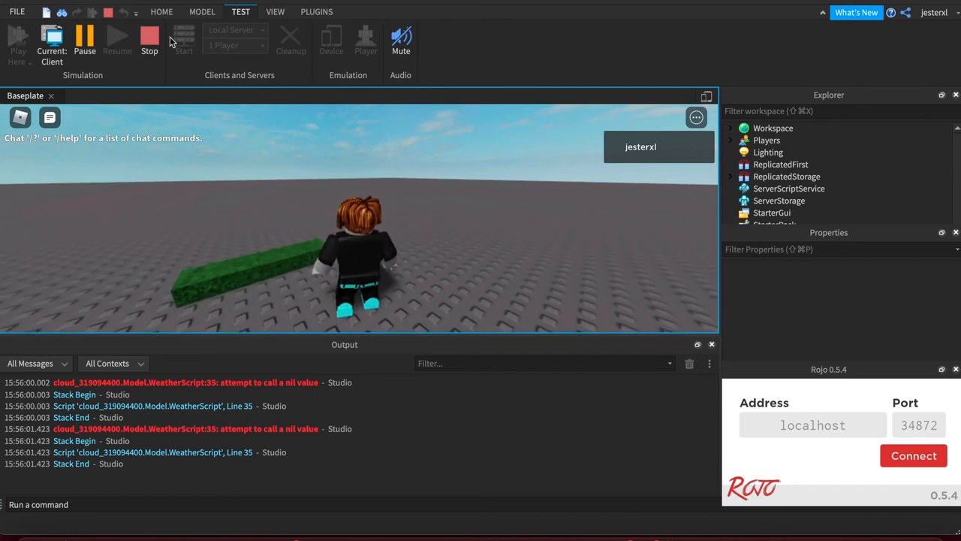
mouse_move(148, 42)
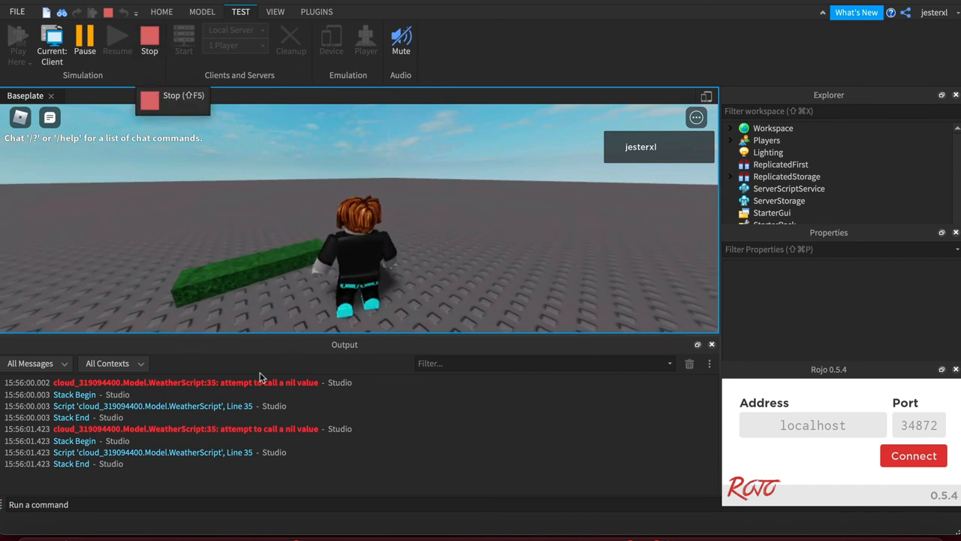